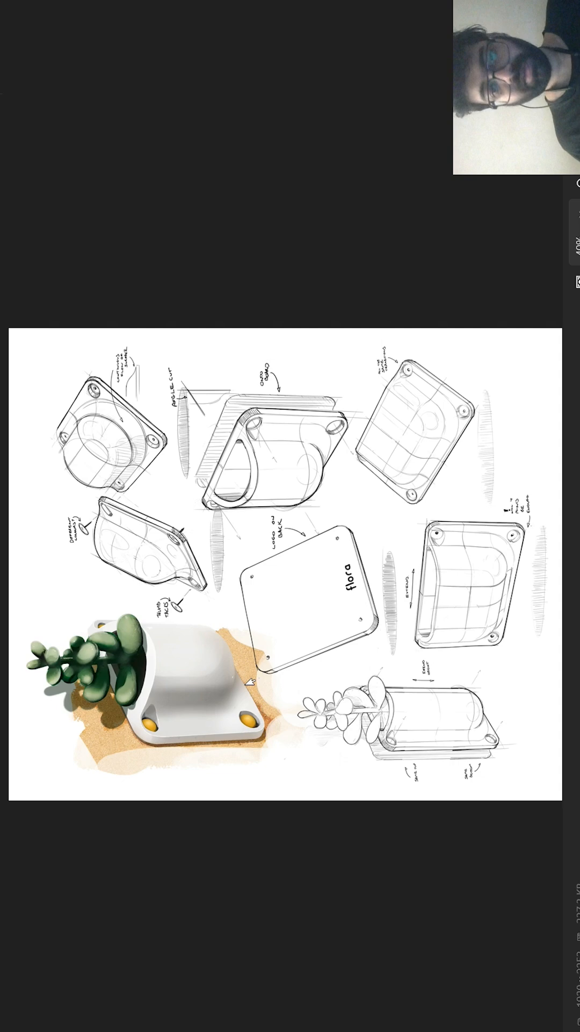
mouse_move(259, 541)
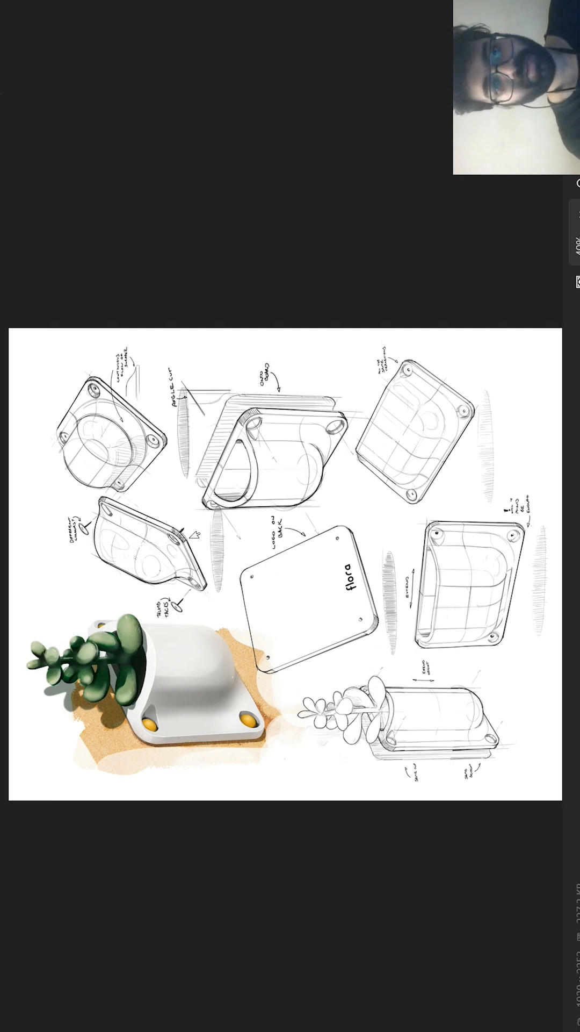
mouse_move(222, 641)
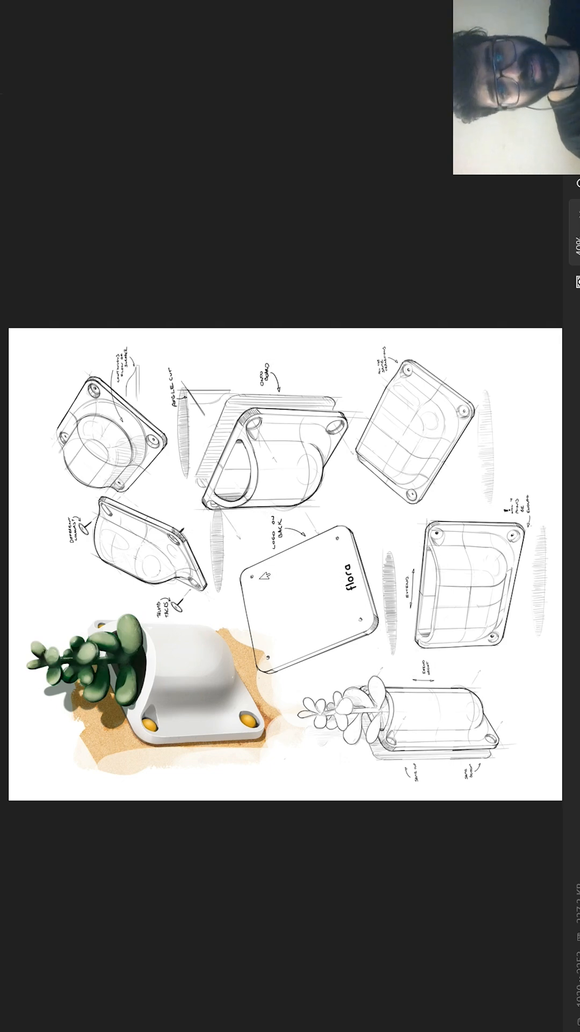
mouse_move(197, 663)
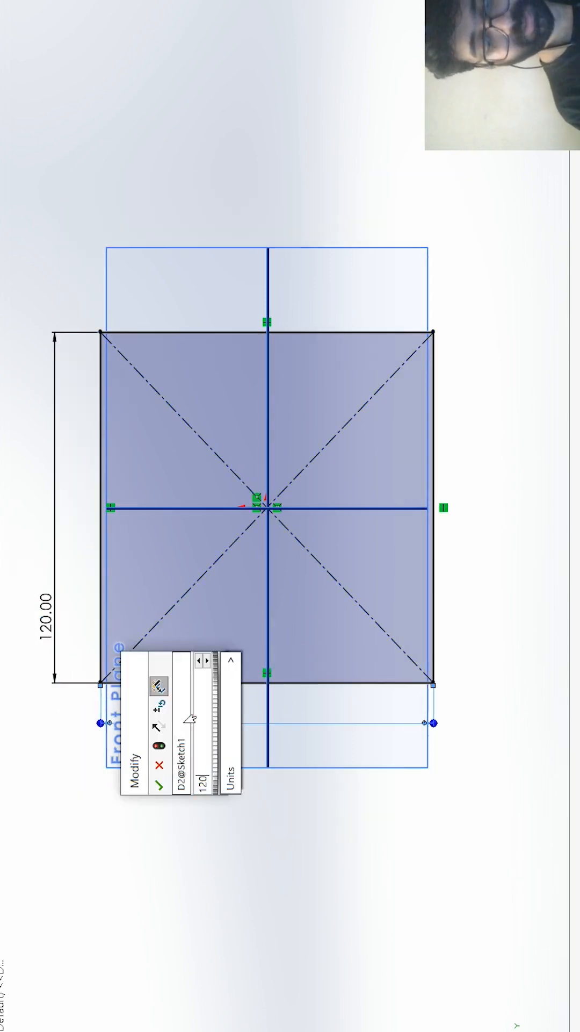
Dimension both sides of the centre rectangle at 120 mm to form the square.
left_click(168, 788)
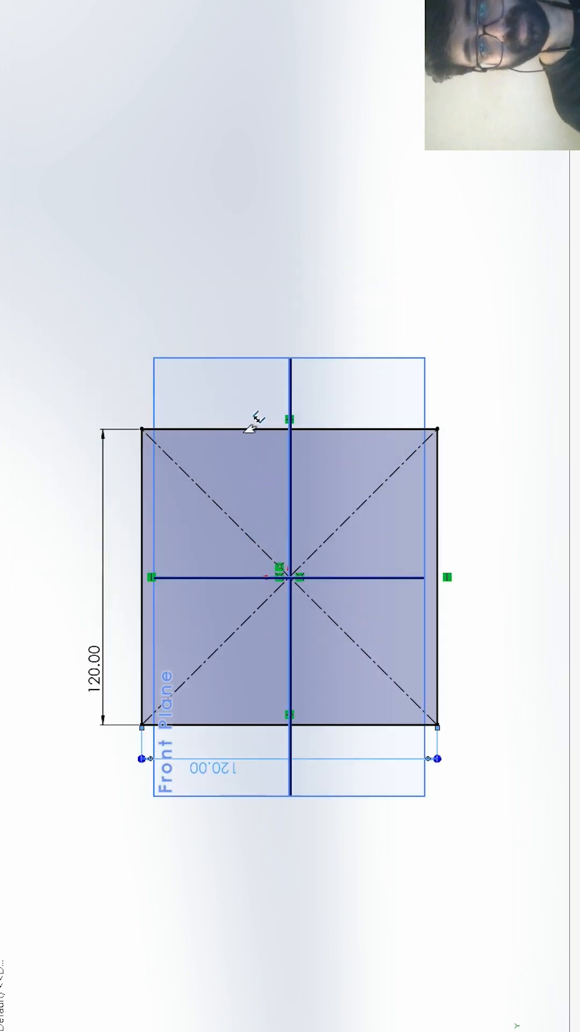